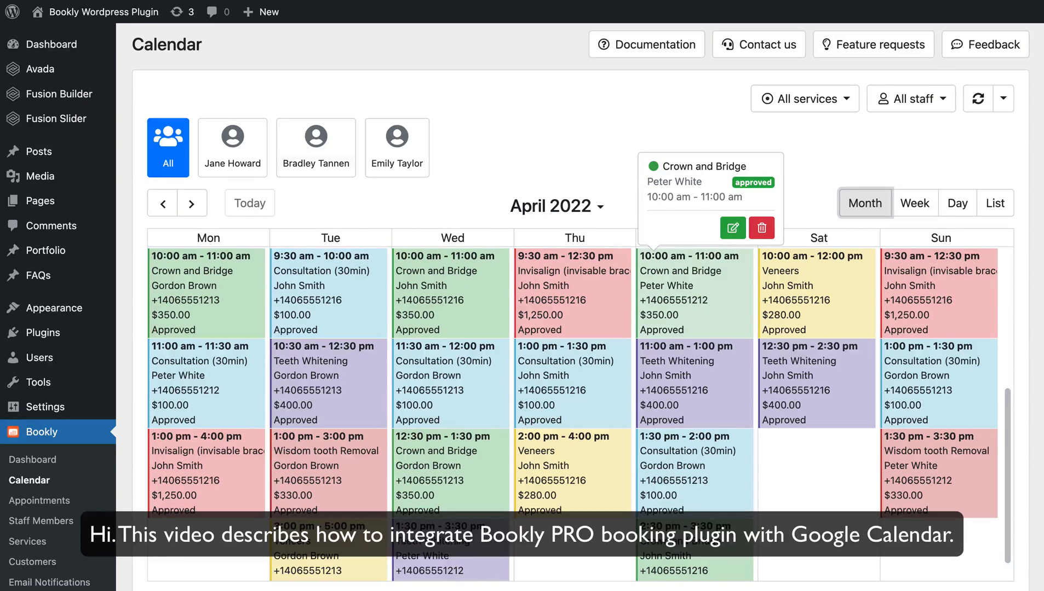
- Preview the Crown and Bridge appointment in Bookly, then view the synced Google Calendar week
left_click(914, 203)
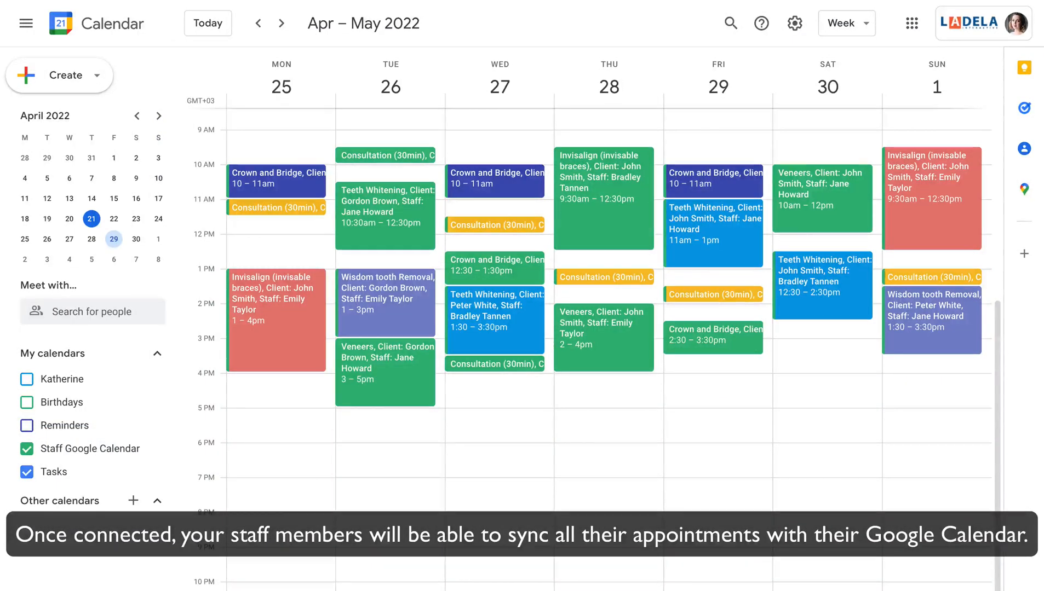
left_click(495, 180)
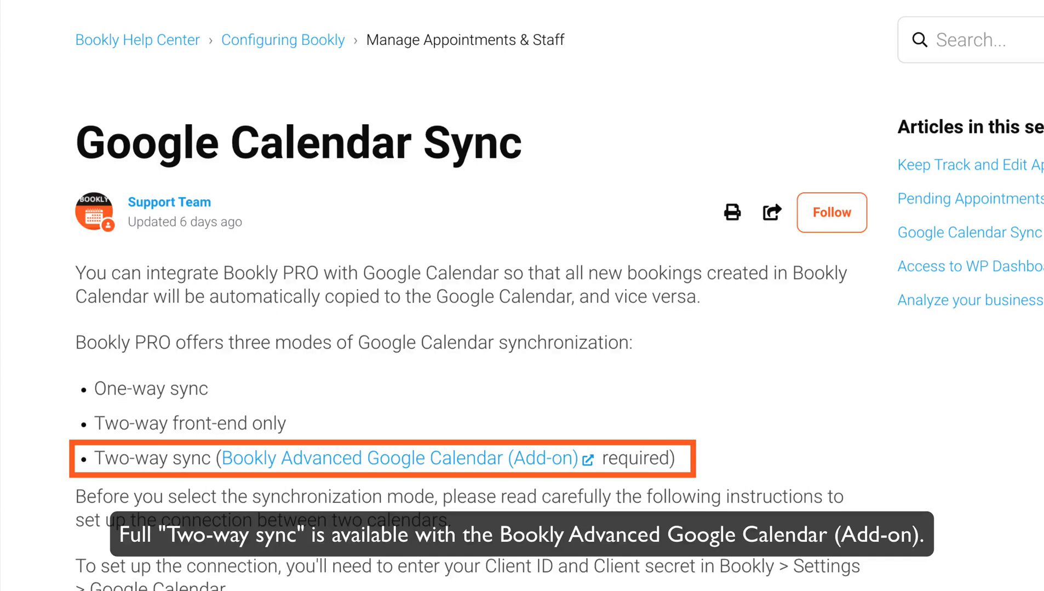
- Check the Advanced Google Calendar add-on and set synchronization to Two-way front-end only
left_click(413, 458)
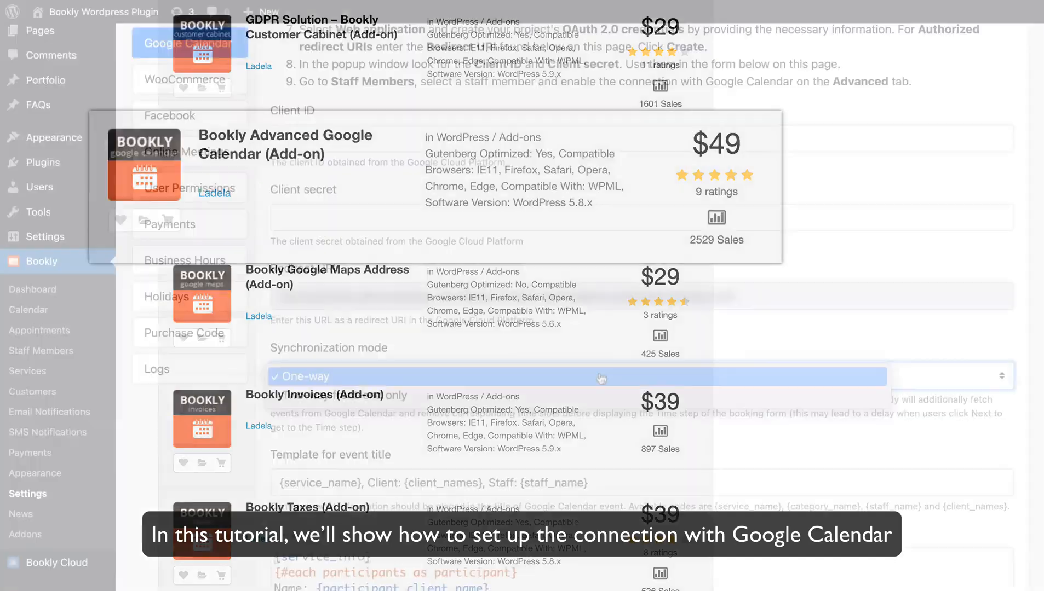
left_click(601, 378)
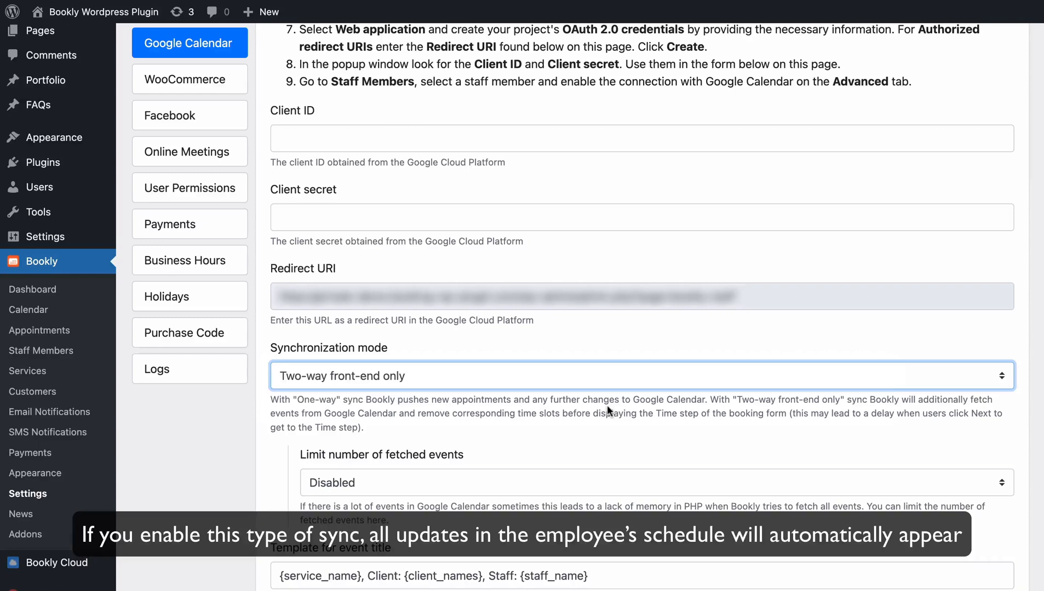
- Step Bookly's Day view schedule forward through the following days
left_click(28, 309)
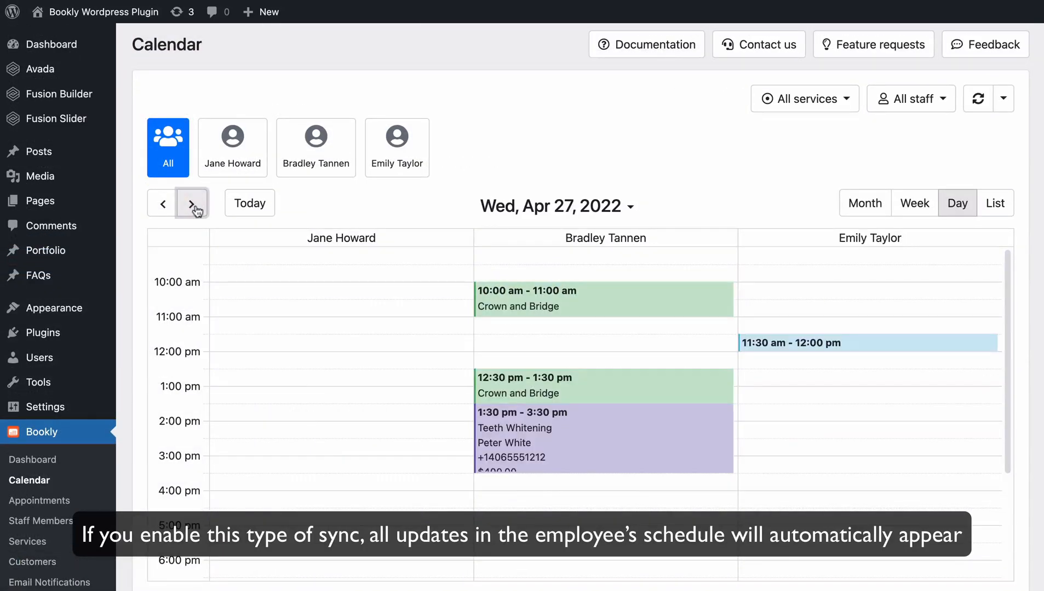
left_click(191, 204)
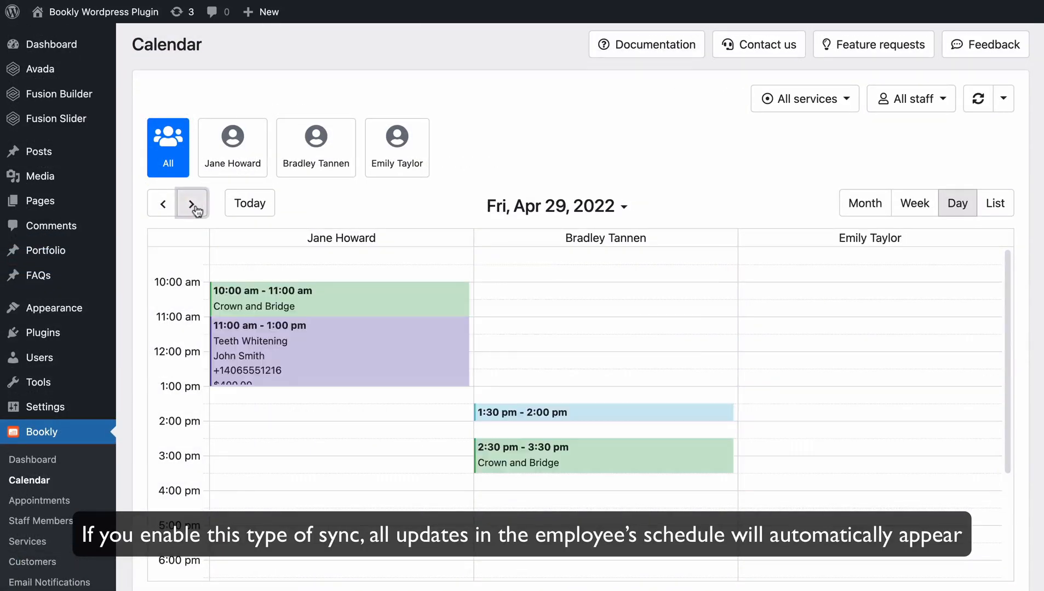
left_click(191, 204)
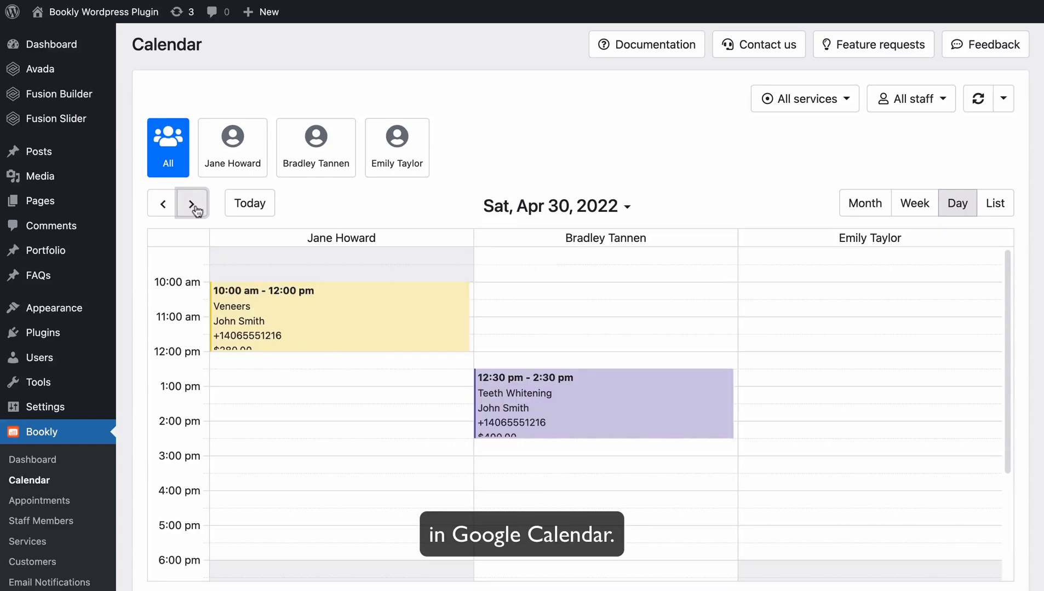
left_click(191, 203)
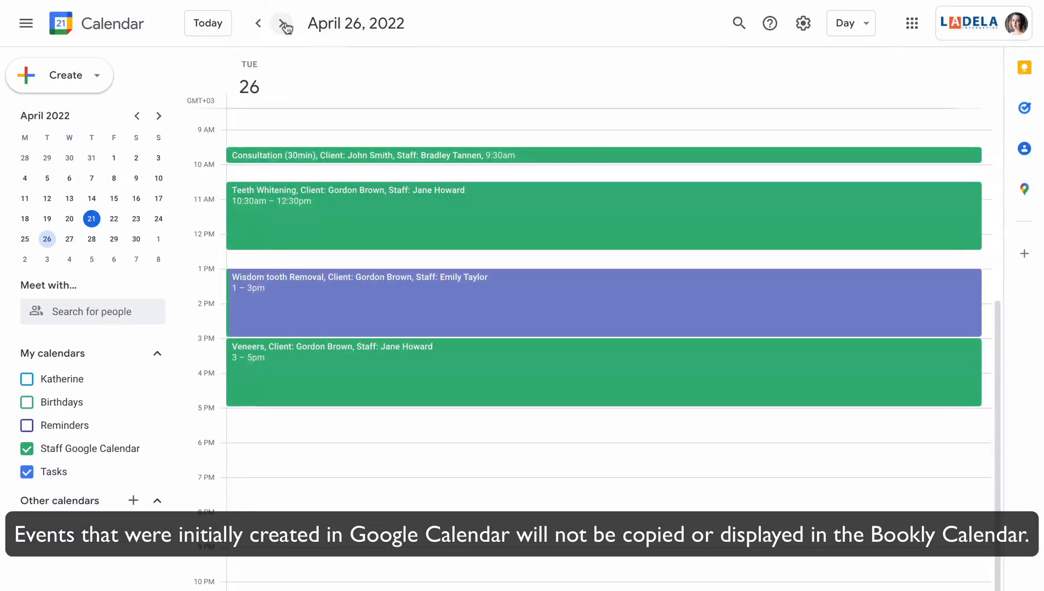
- In Google Calendar, advance a day and open the Teeth Whitening and Crown and Bridge event details
left_click(285, 23)
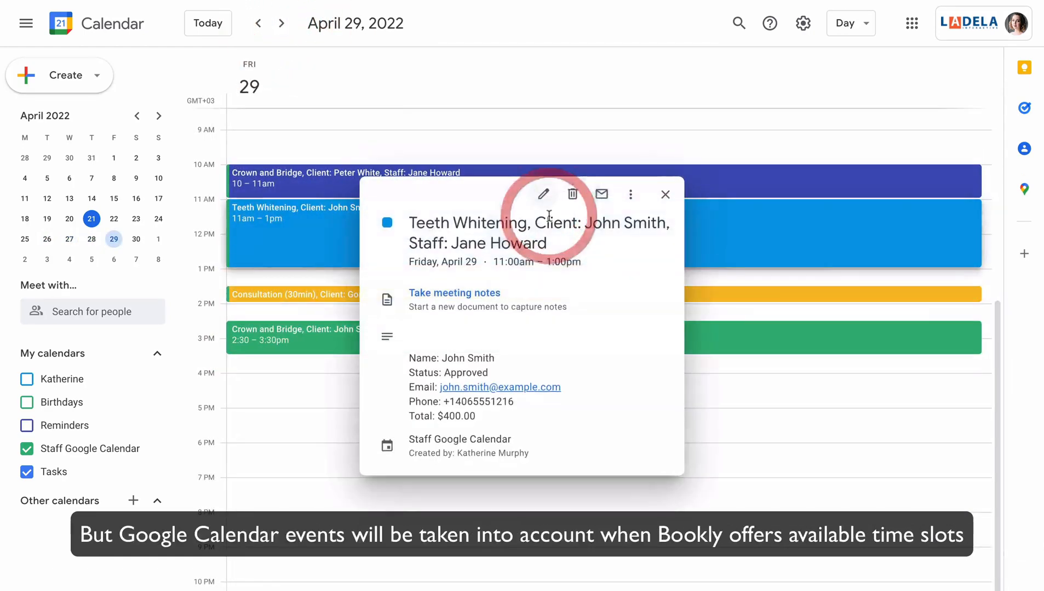
left_click(665, 194)
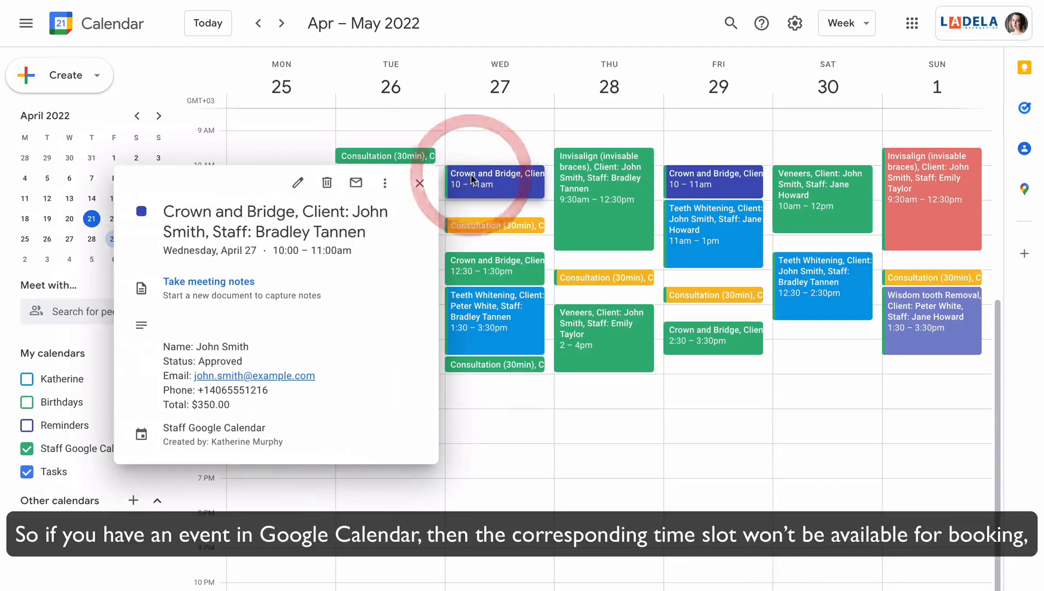
left_click(712, 221)
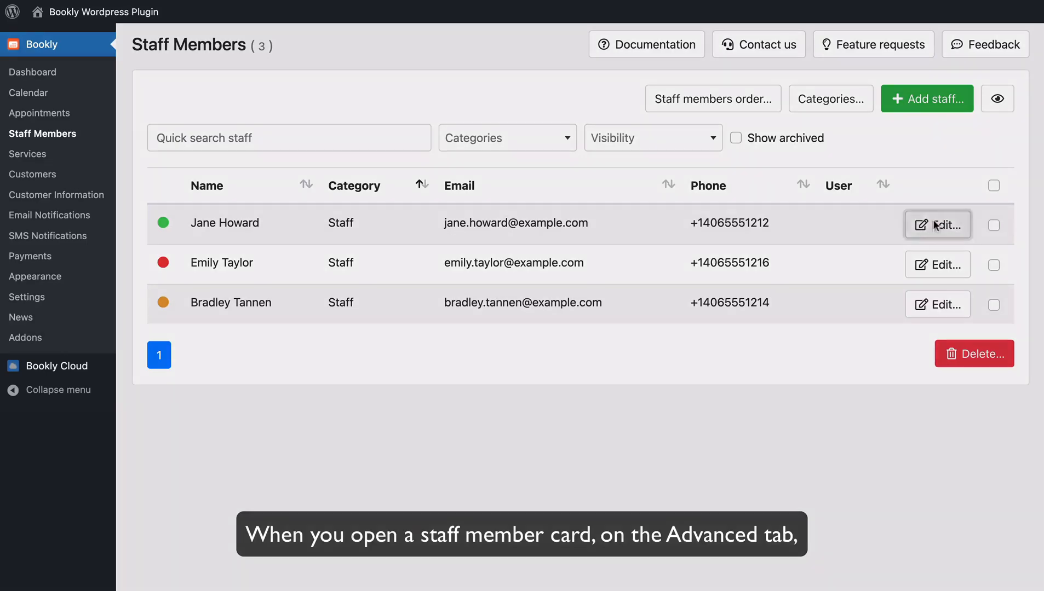
- Open the first staff member's card and follow its Google Calendar settings link
left_click(937, 225)
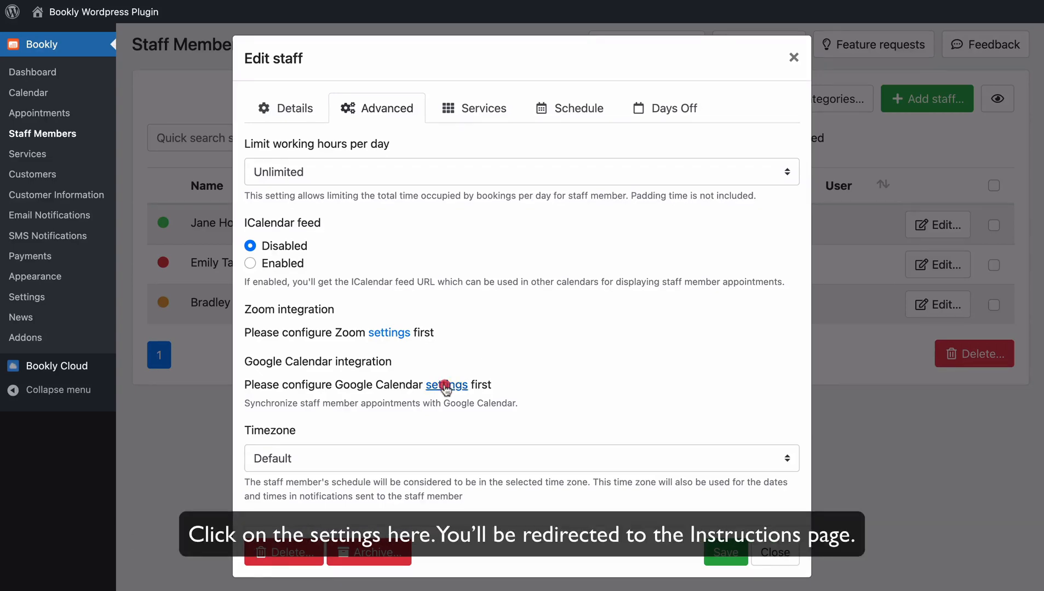
left_click(446, 385)
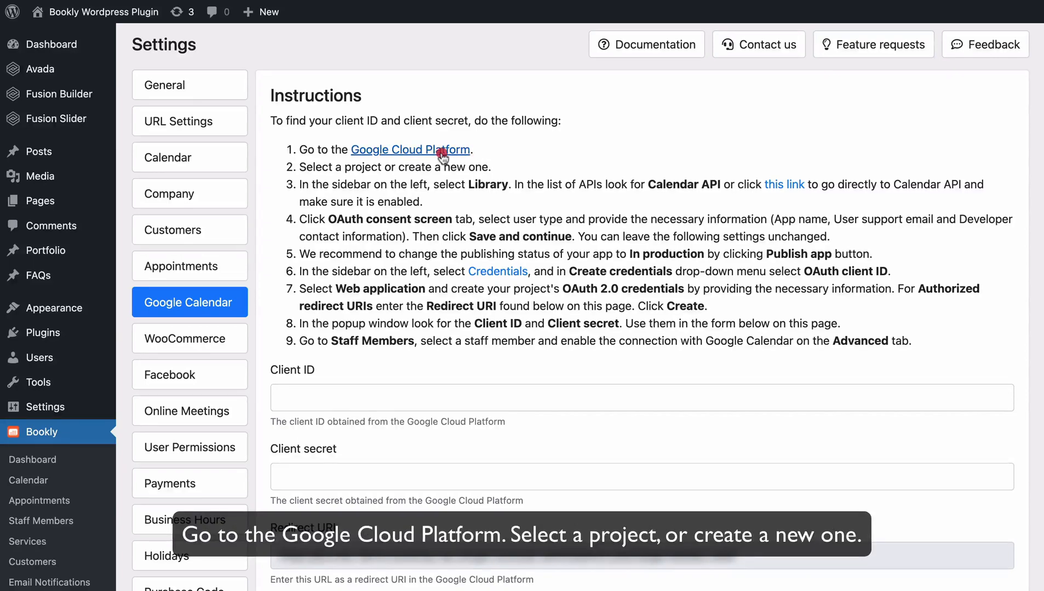
- Pick a Google Cloud project, search the API library for 'Cal', and enable Google Calendar API
left_click(411, 150)
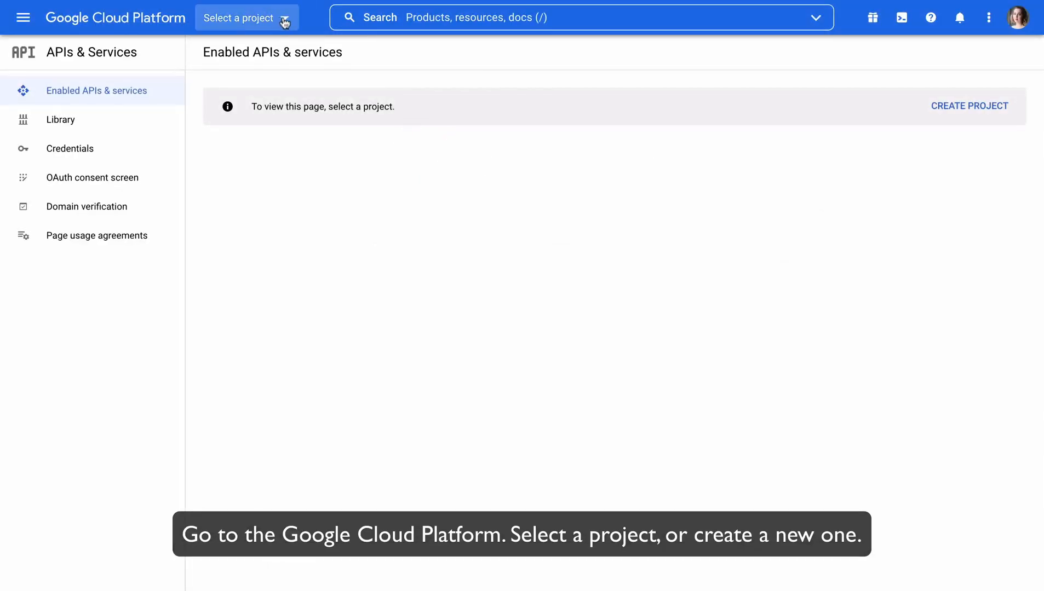
left_click(248, 18)
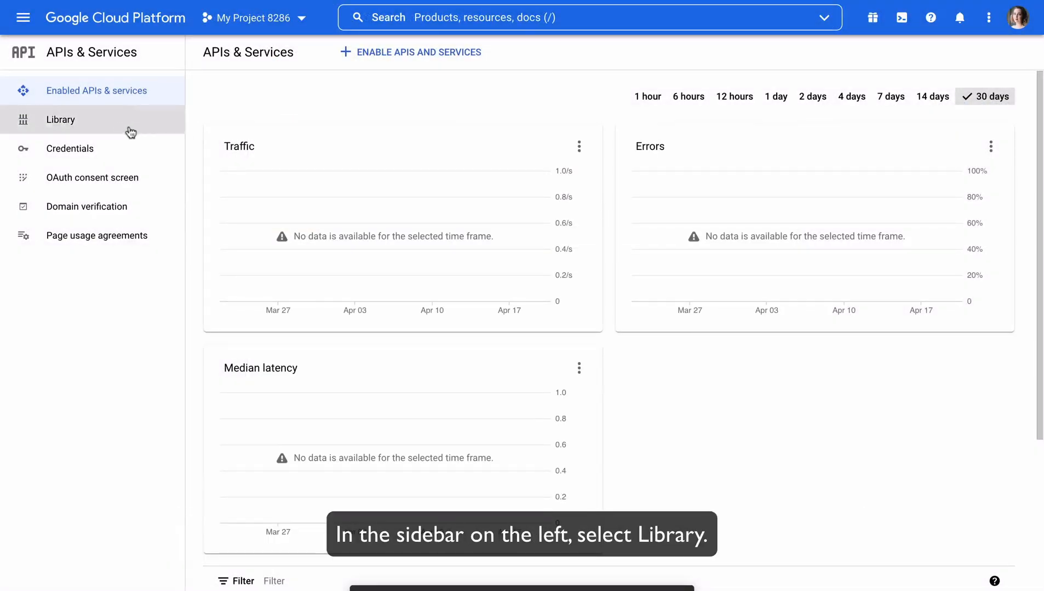
left_click(61, 119)
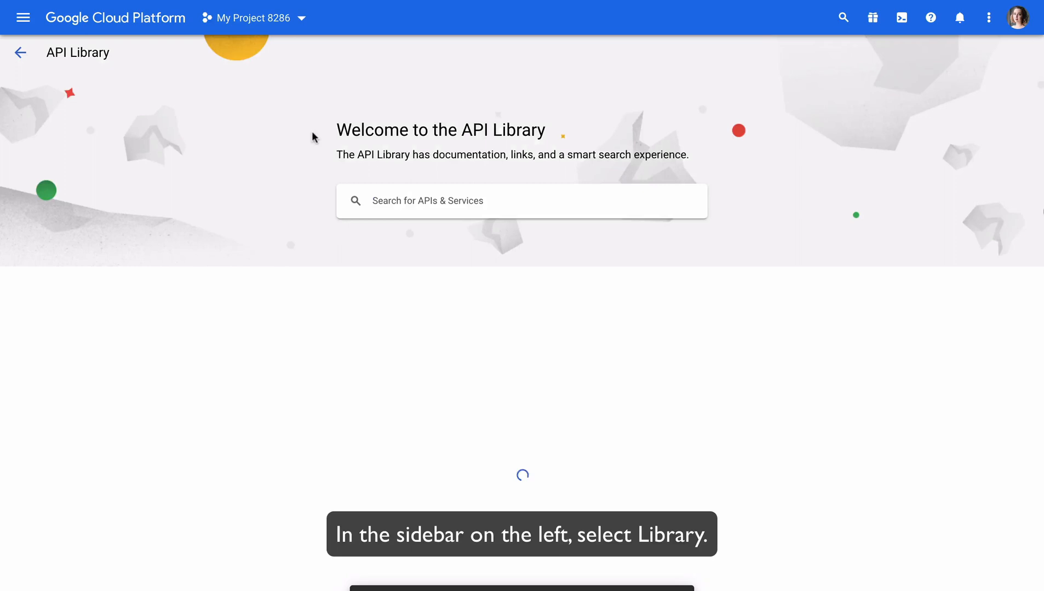
type("Cal")
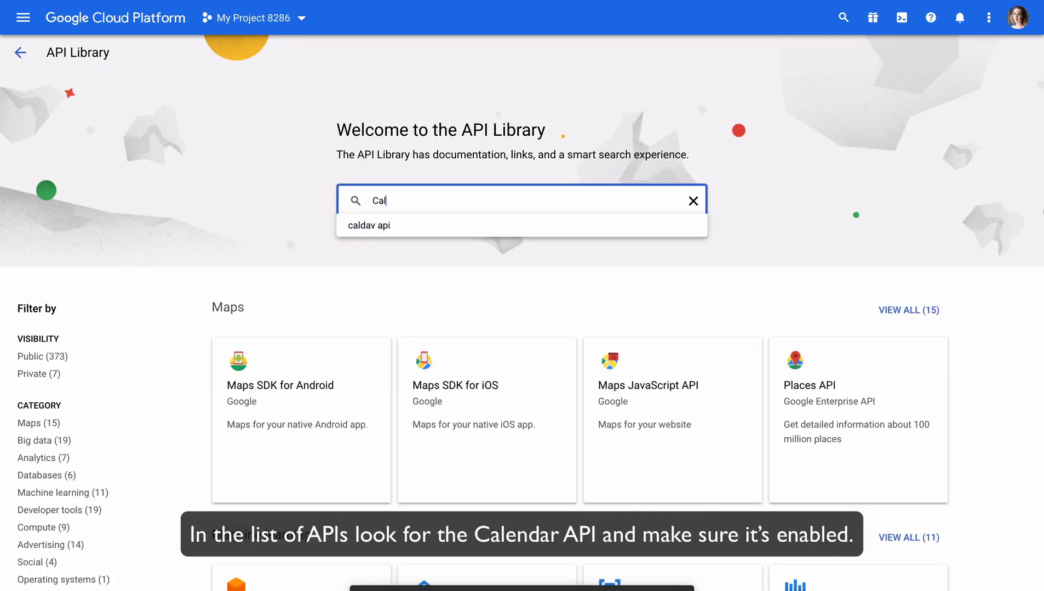
left_click(369, 226)
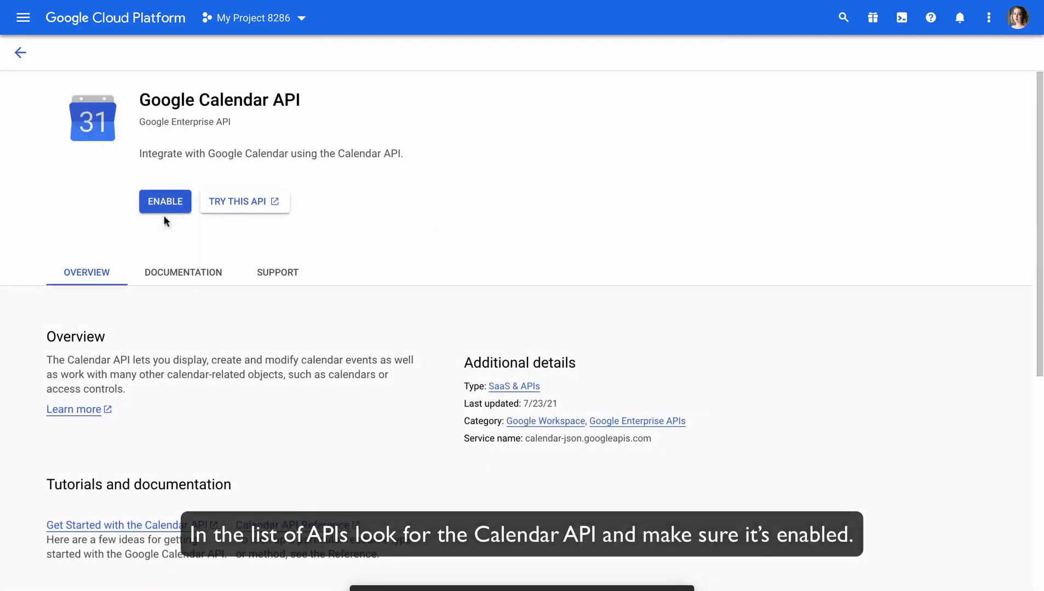
left_click(165, 202)
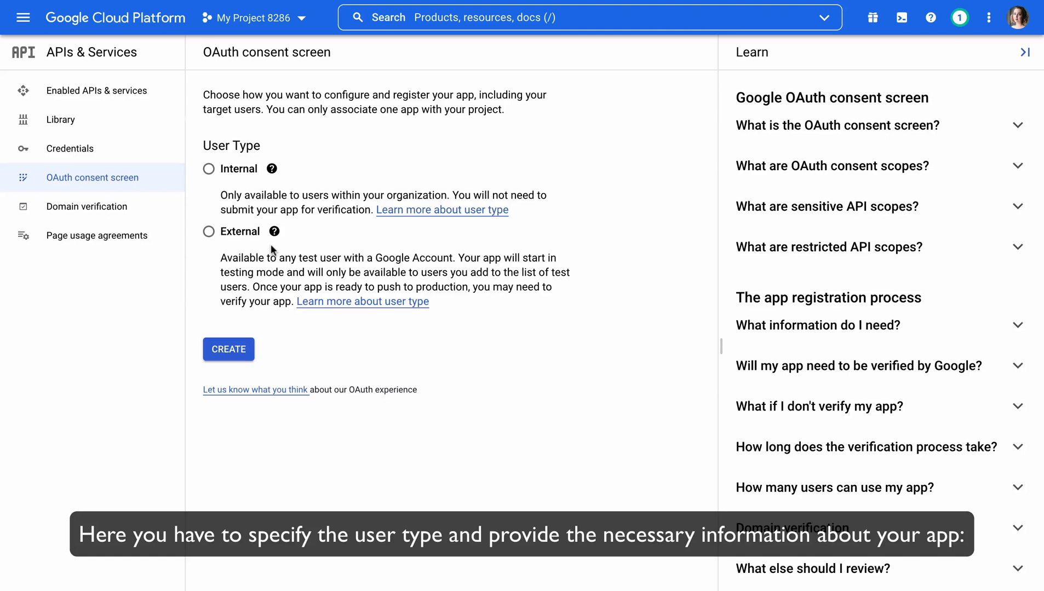
- Create an External OAuth consent screen and fill in the app registration details
left_click(208, 231)
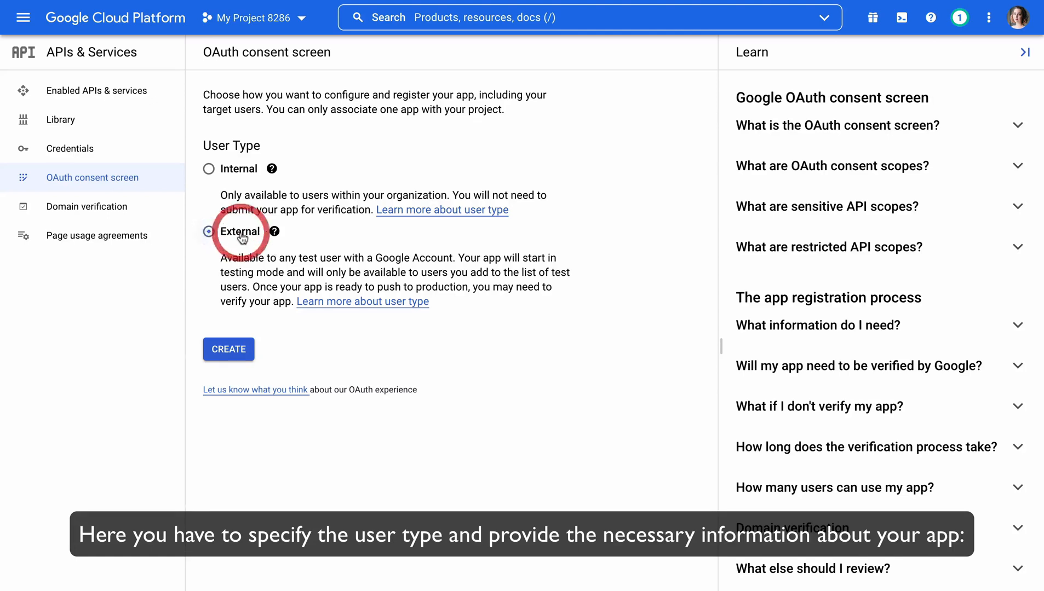
left_click(228, 350)
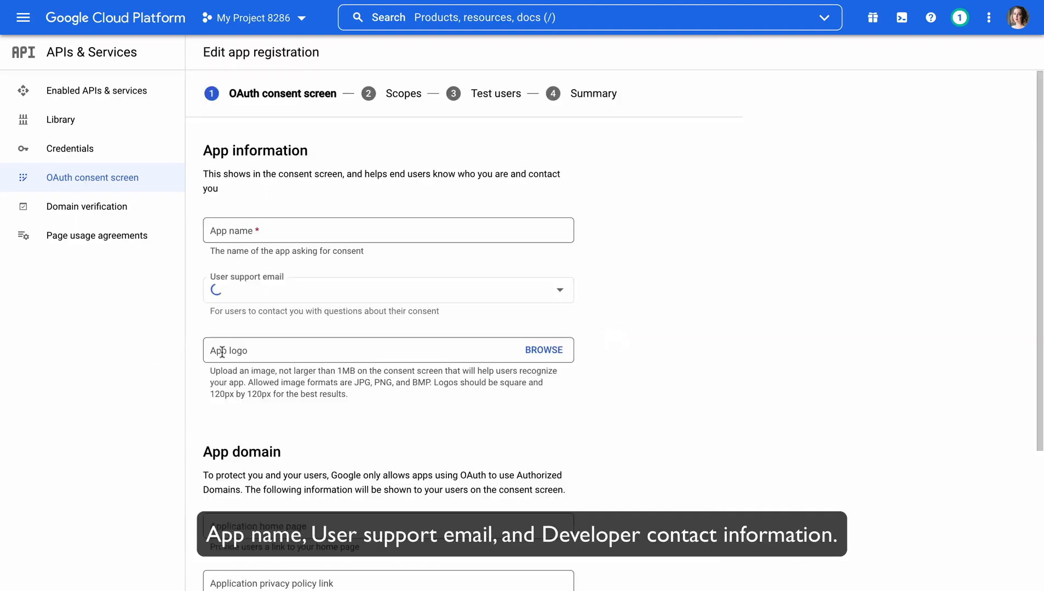
left_click(283, 231)
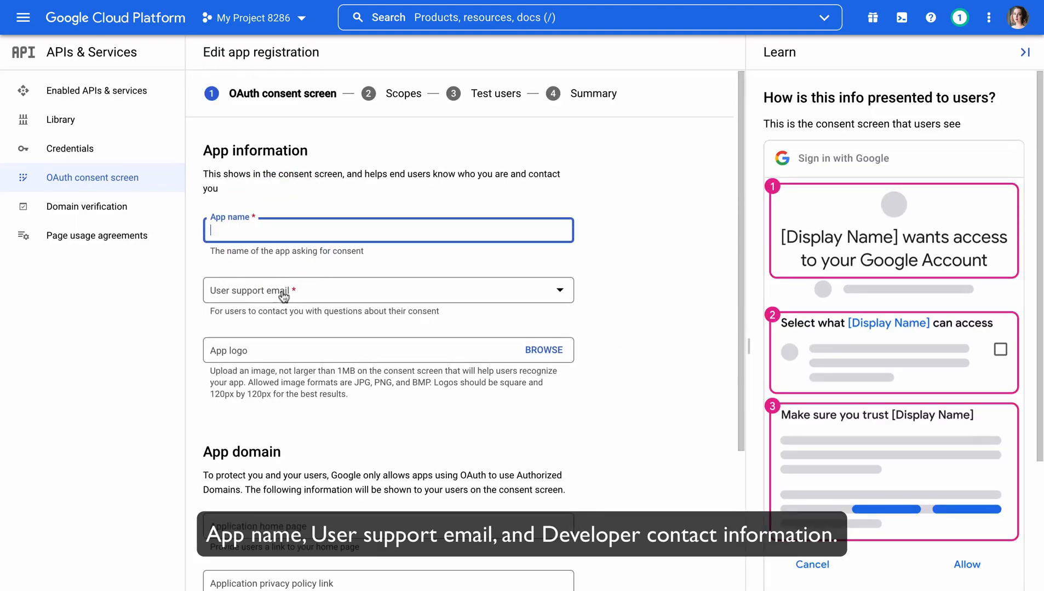
scroll("down", 3)
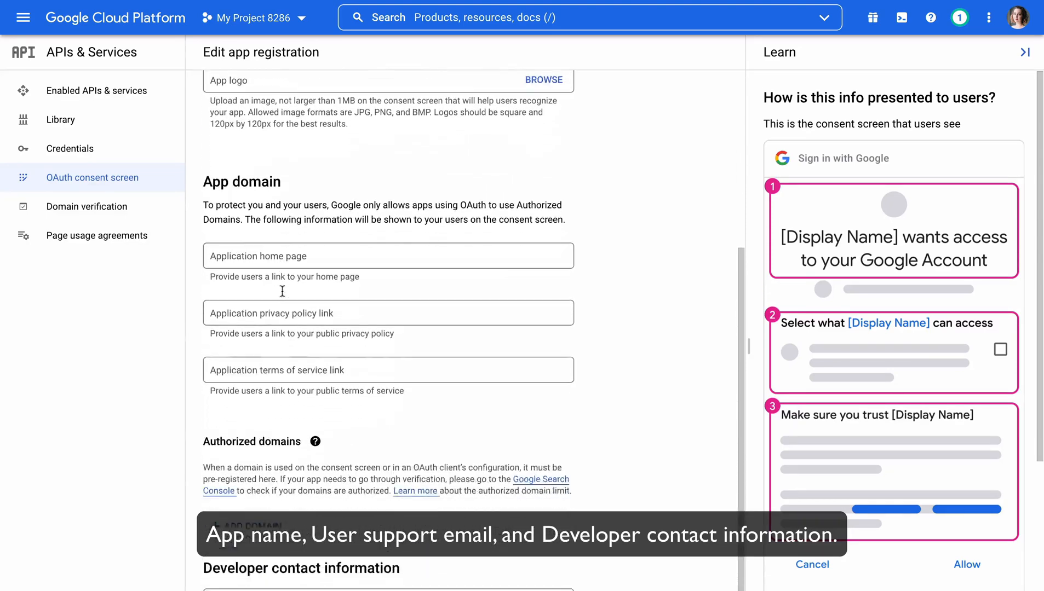
scroll("down", 3)
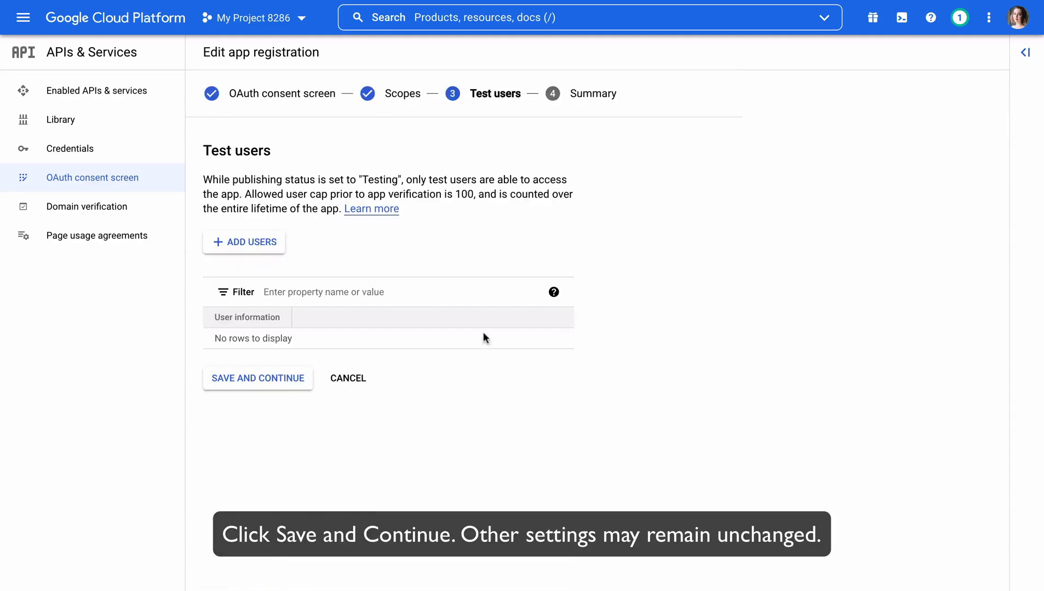
- Finish the registration past test users and publish the app to production
left_click(257, 379)
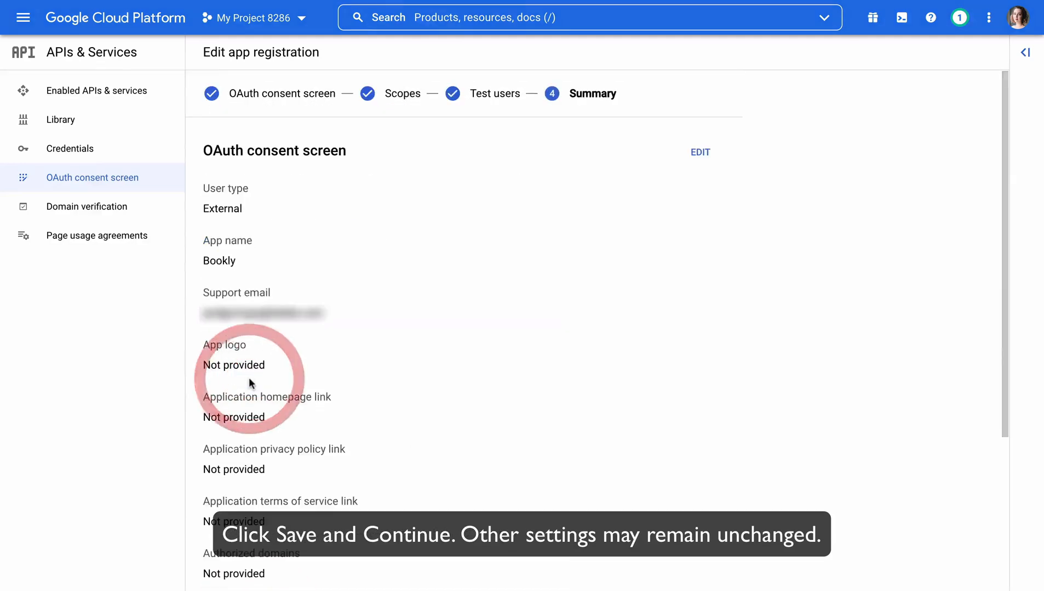
scroll("down", 3)
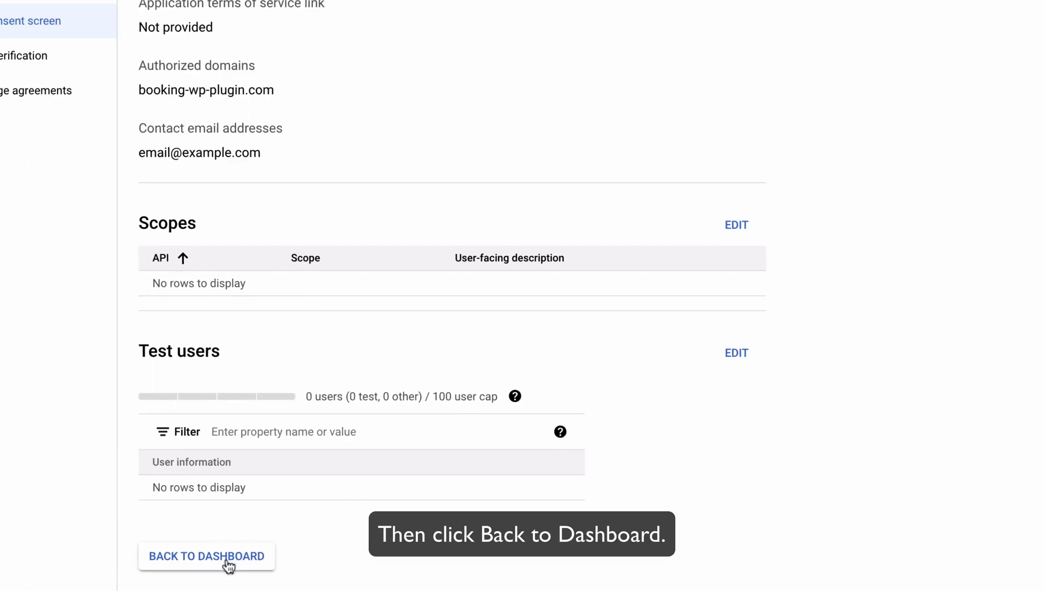
left_click(206, 557)
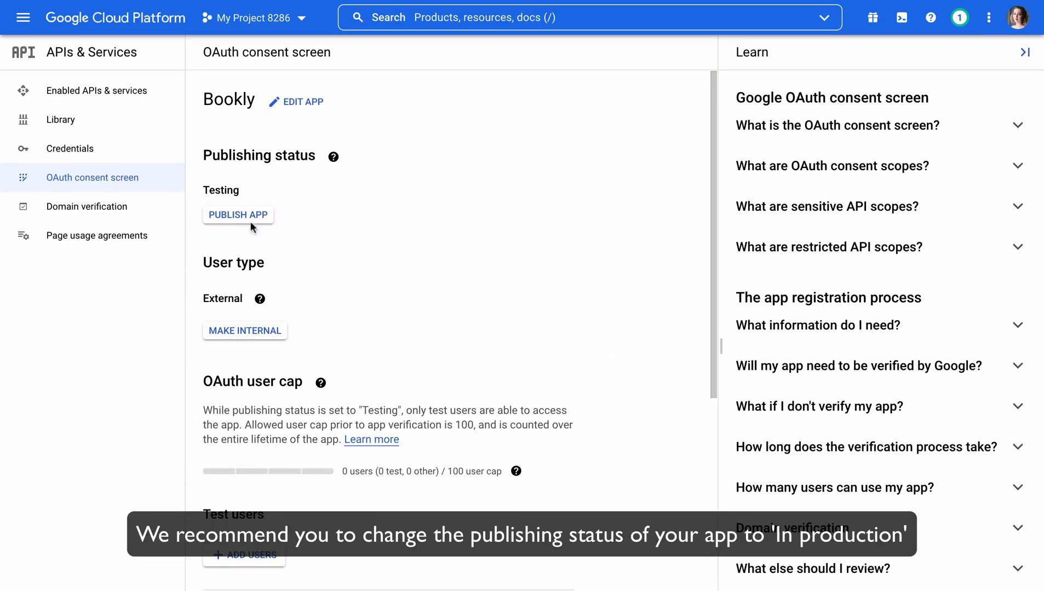
left_click(237, 215)
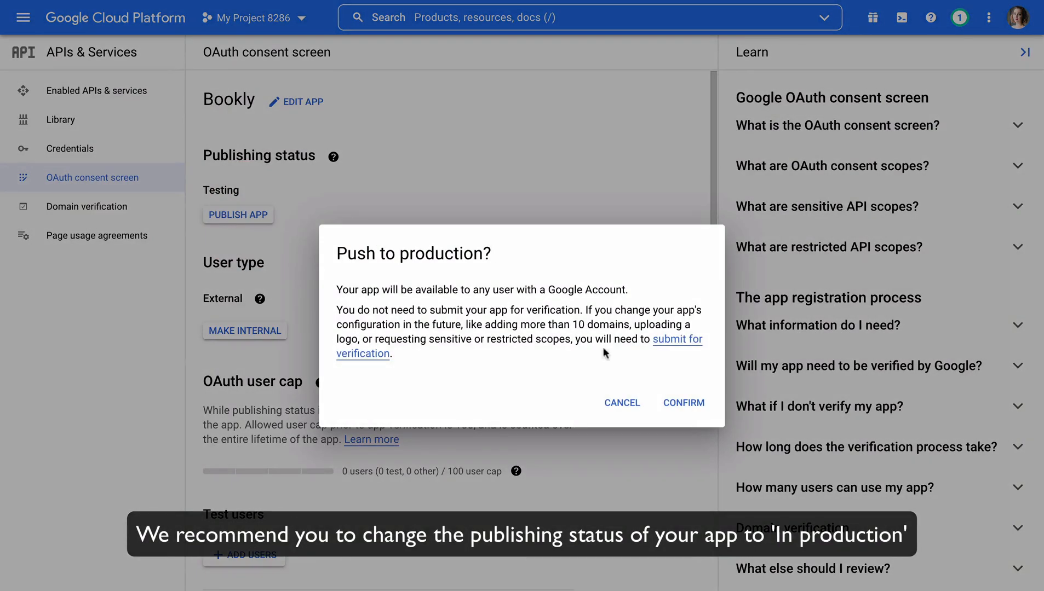
left_click(683, 403)
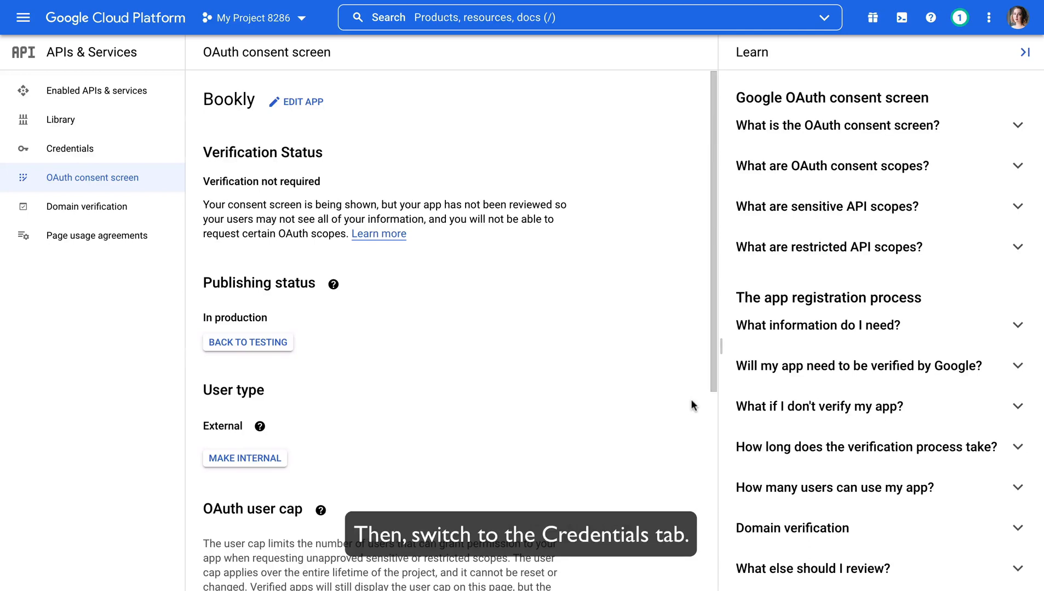
- Create a Web application OAuth client ID with Bookly's redirect URI as authorized redirect
left_click(70, 149)
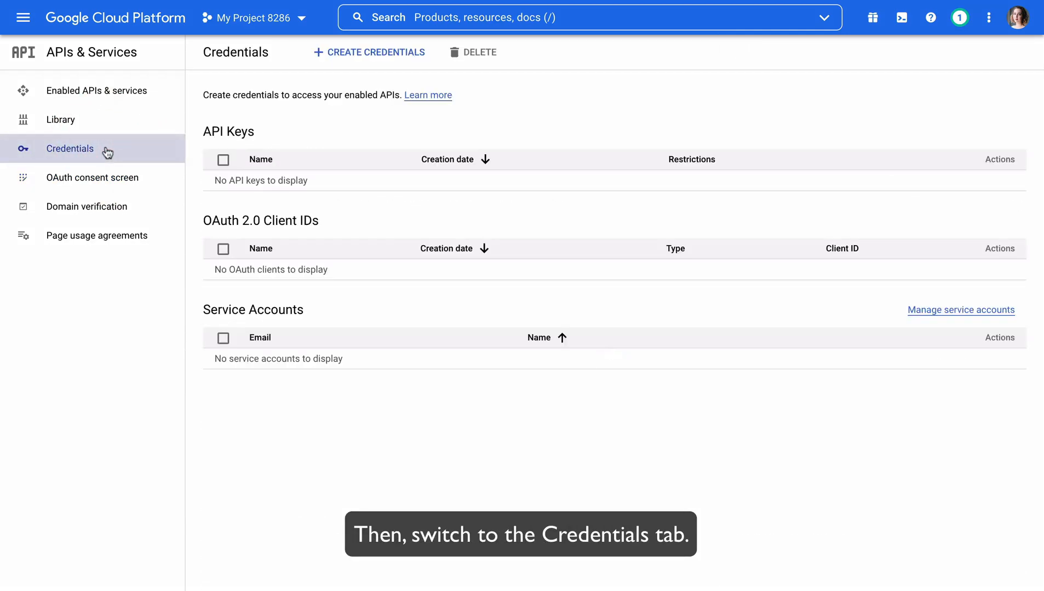
left_click(369, 52)
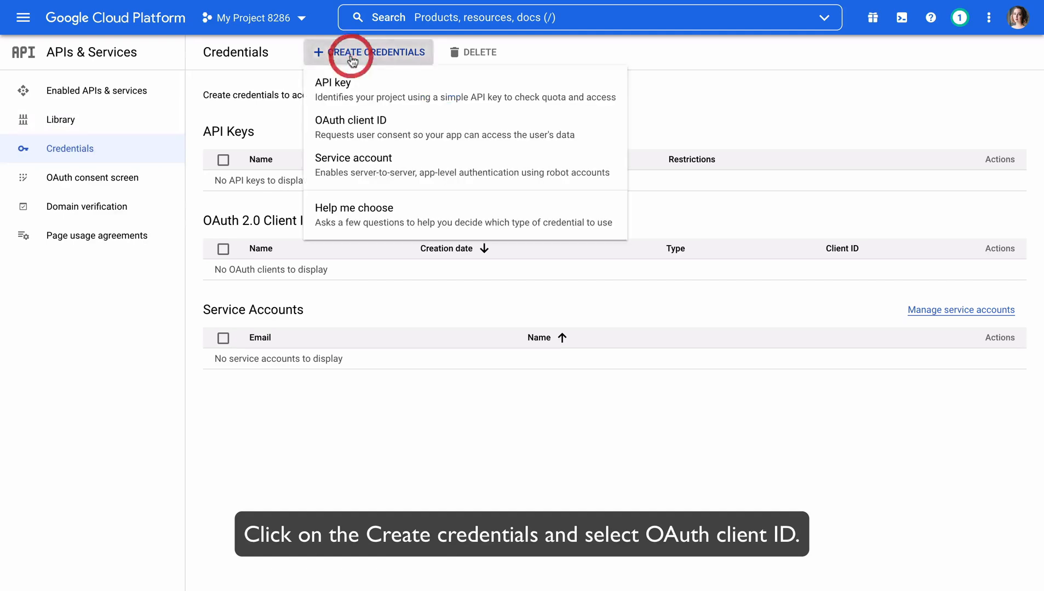
left_click(351, 120)
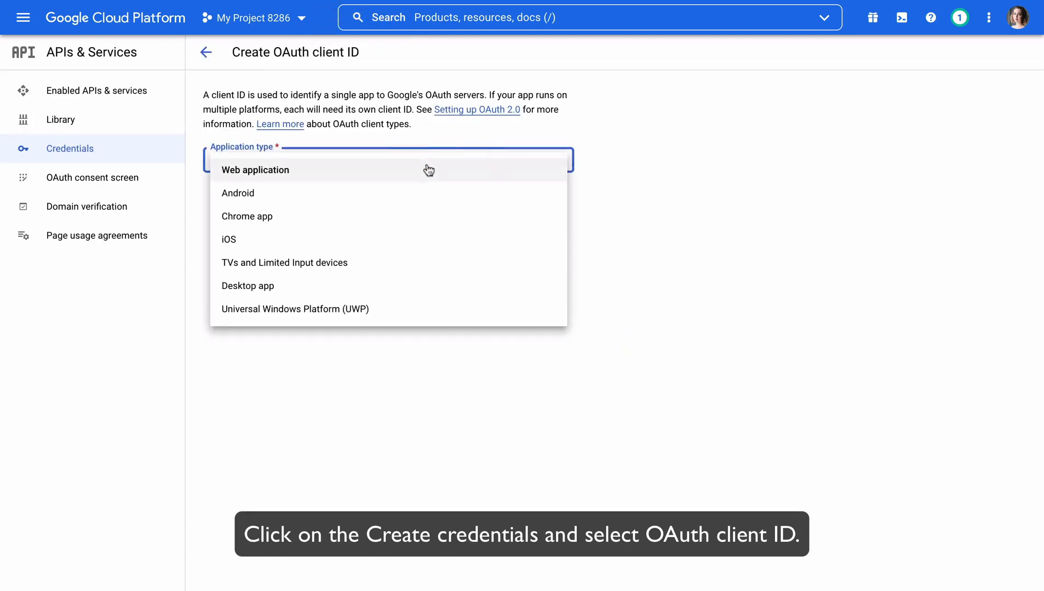
left_click(255, 169)
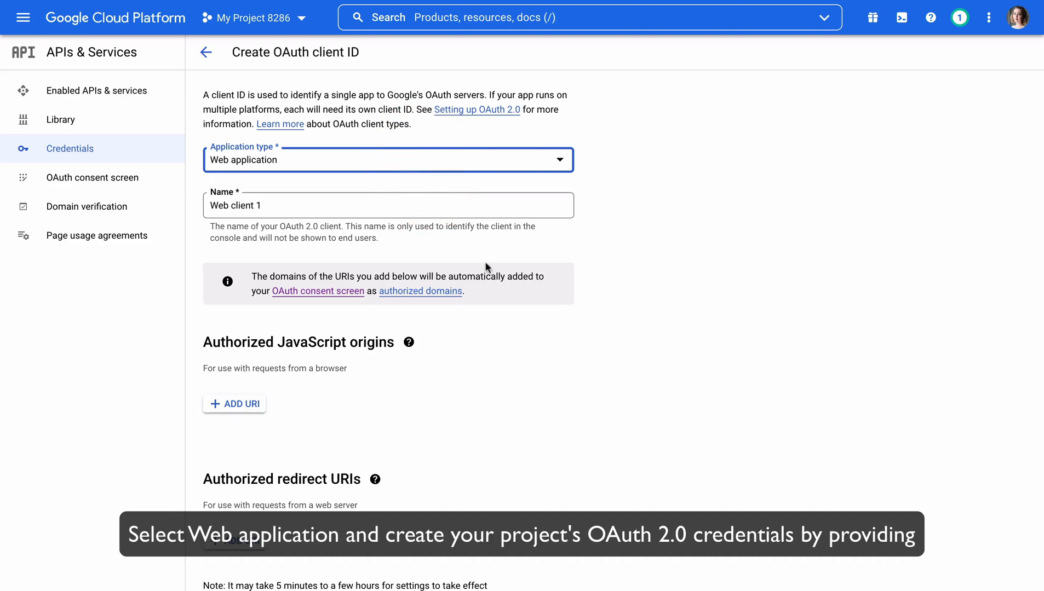
mouse_move(542, 259)
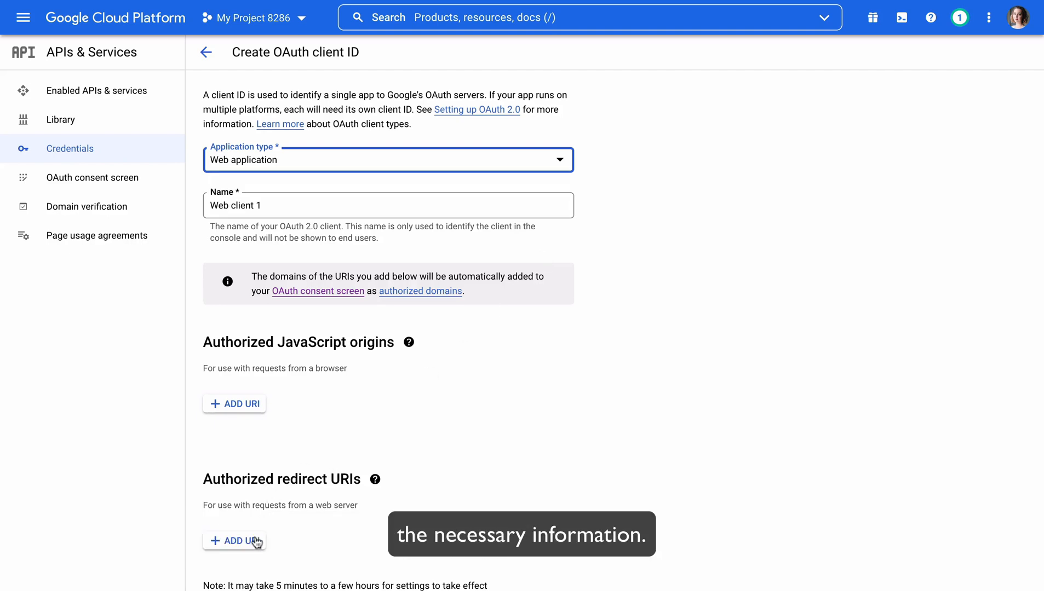
left_click(234, 541)
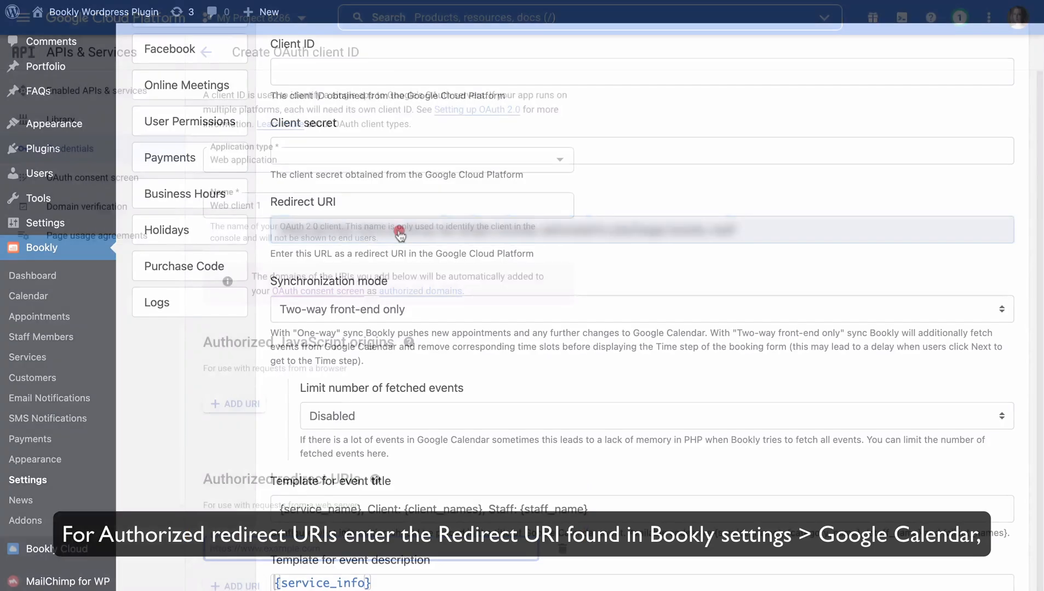
left_click(401, 231)
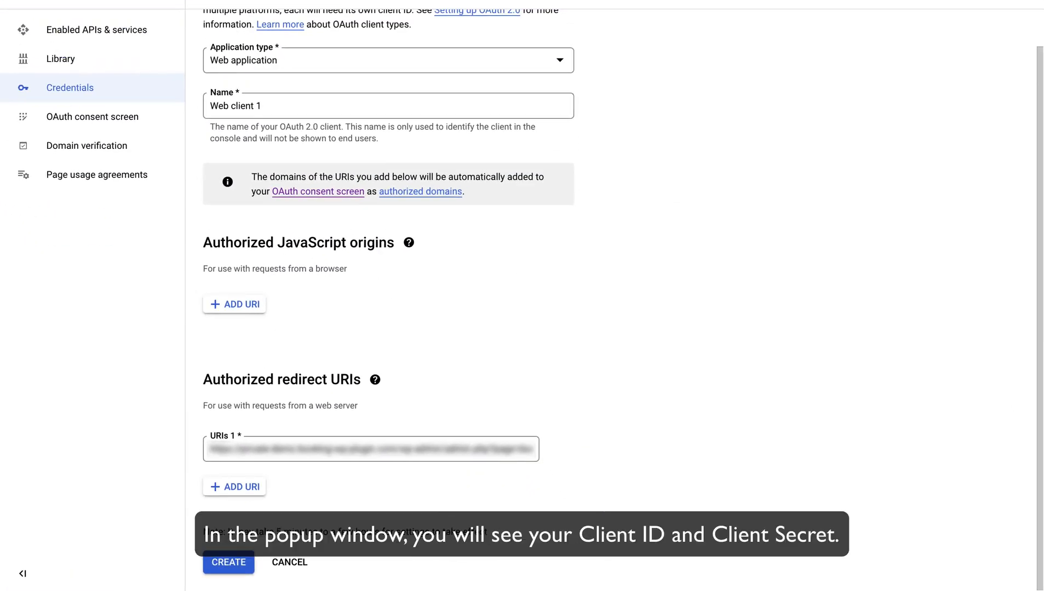
left_click(228, 563)
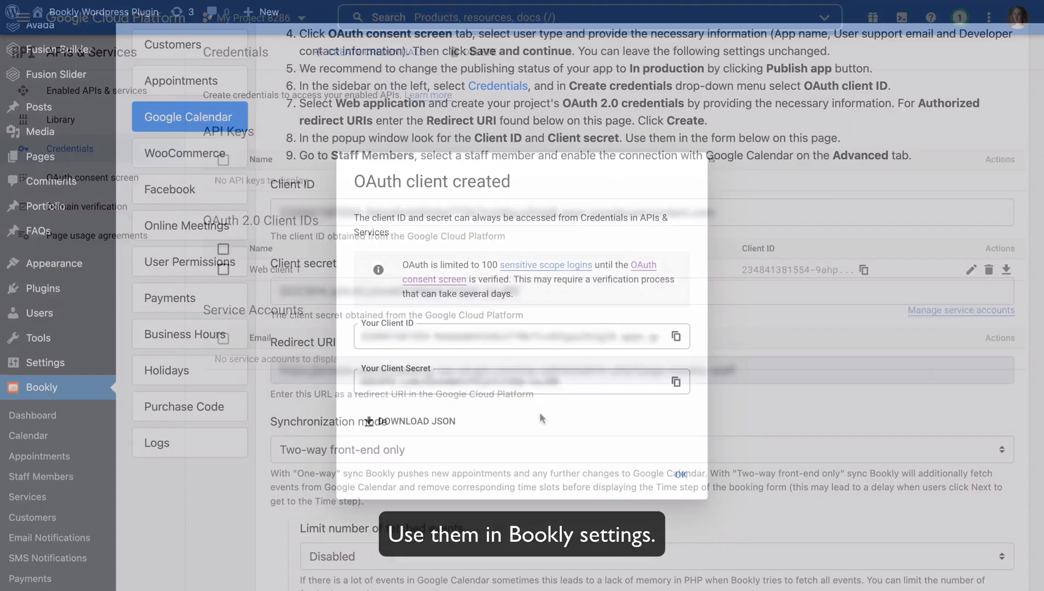
left_click(681, 475)
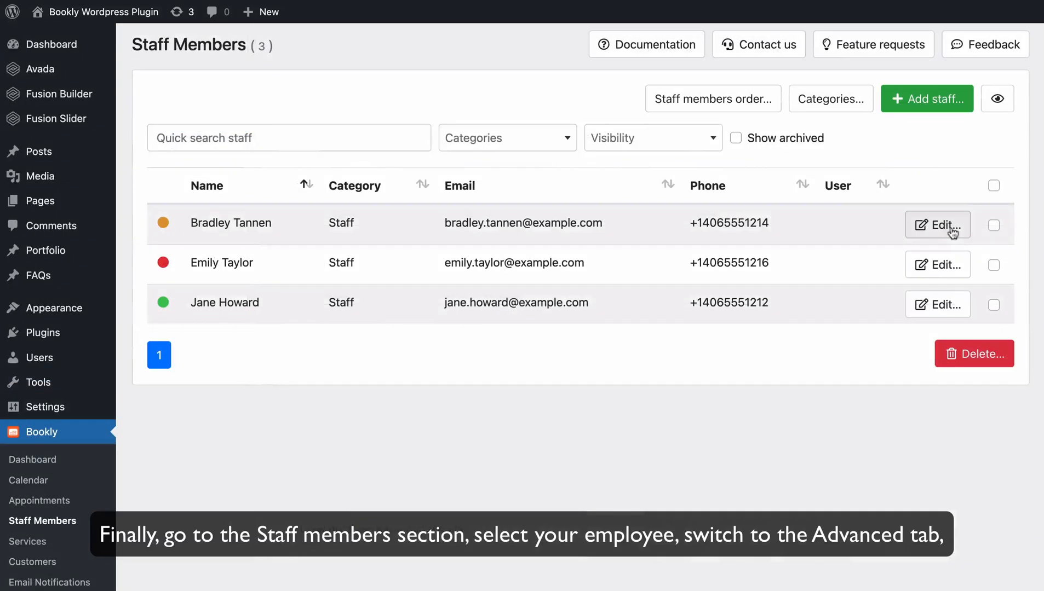
- Edit the first staff member, connect Google Calendar under Advanced, and allow calendar access
left_click(937, 225)
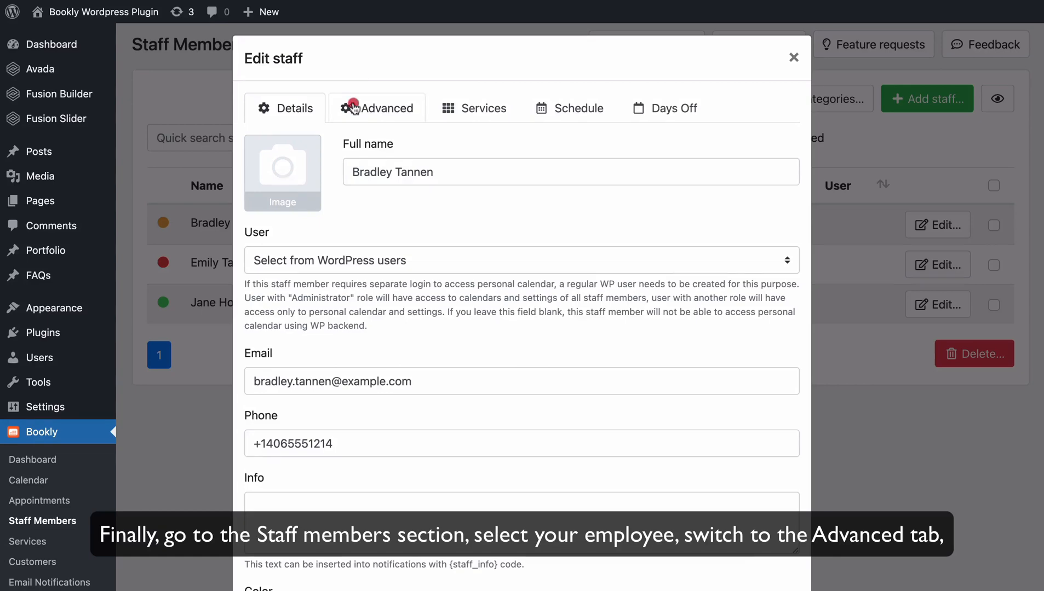
left_click(383, 108)
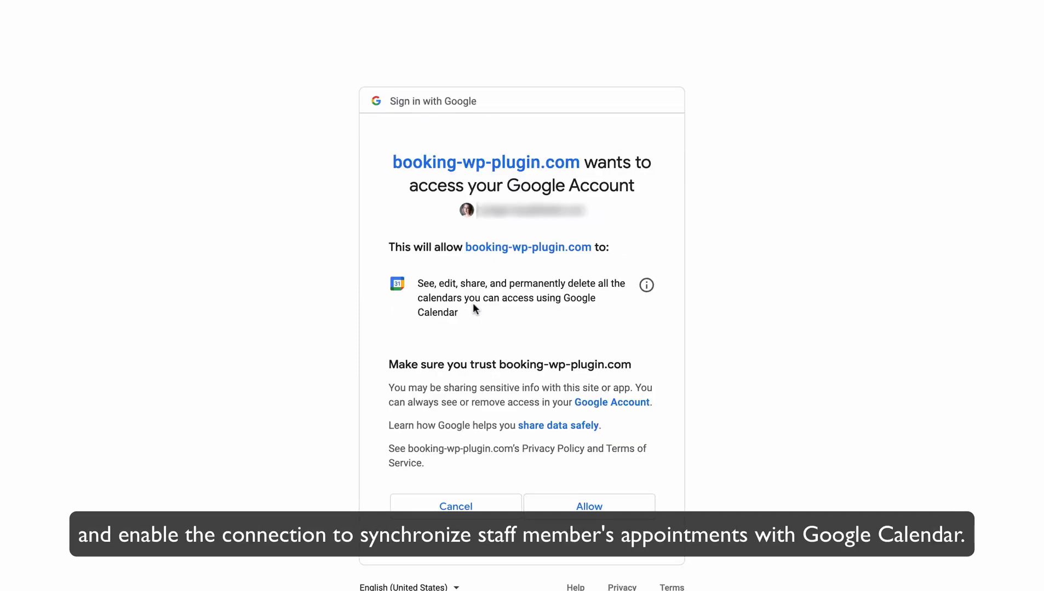
left_click(588, 506)
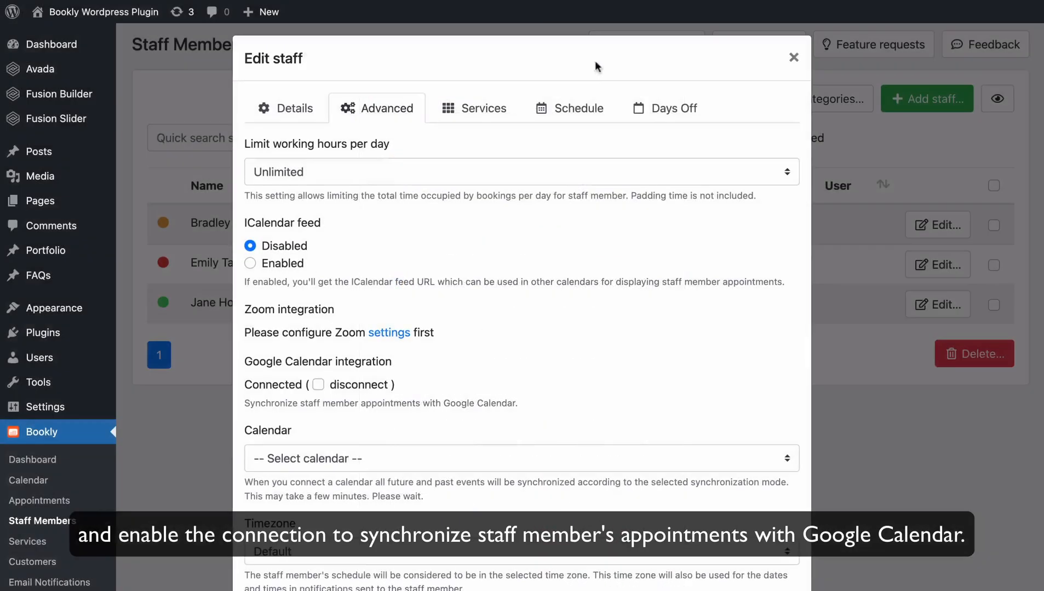
left_click(521, 459)
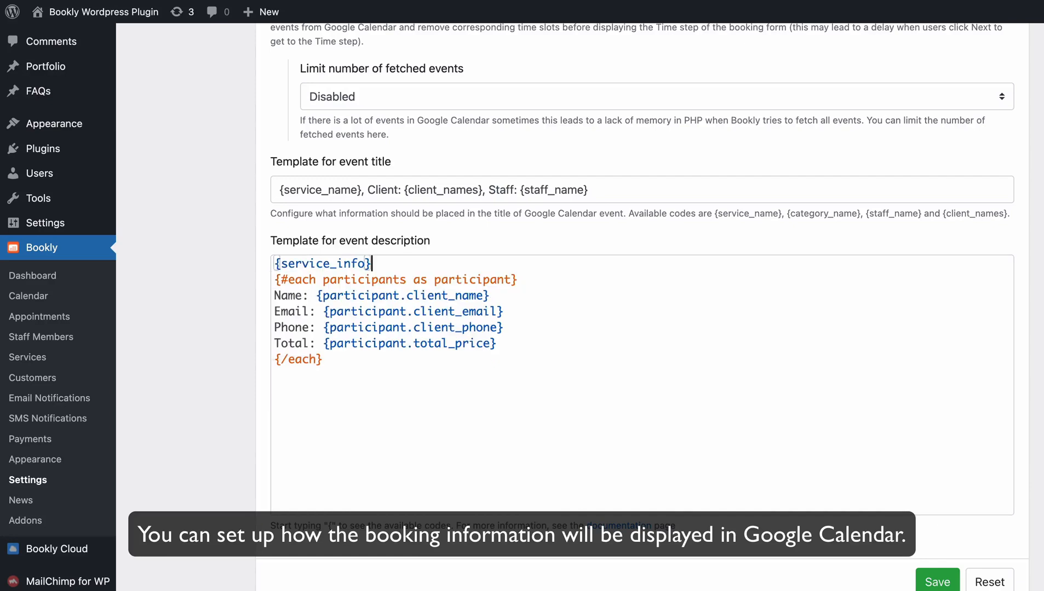
- Add a 'Status: {participant.status}' line below the participant name in the description template
key("Enter")
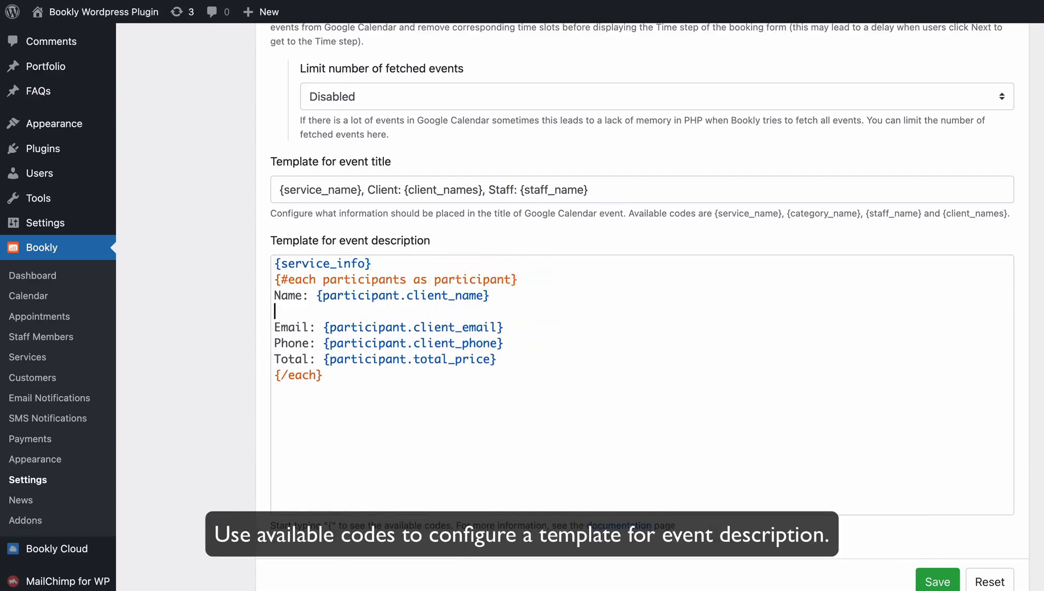
type("Status:")
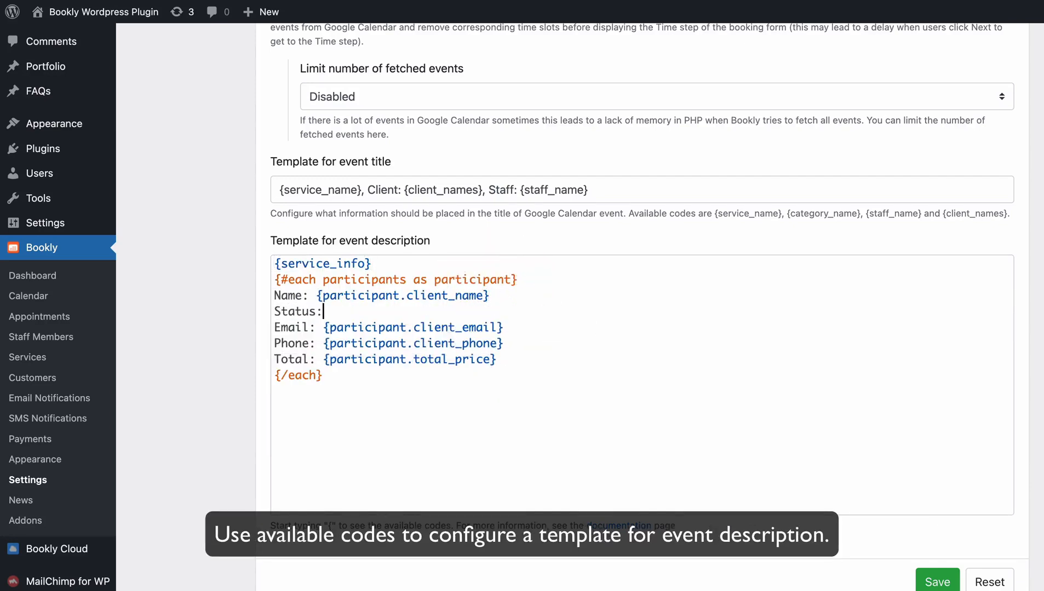
type("{st")
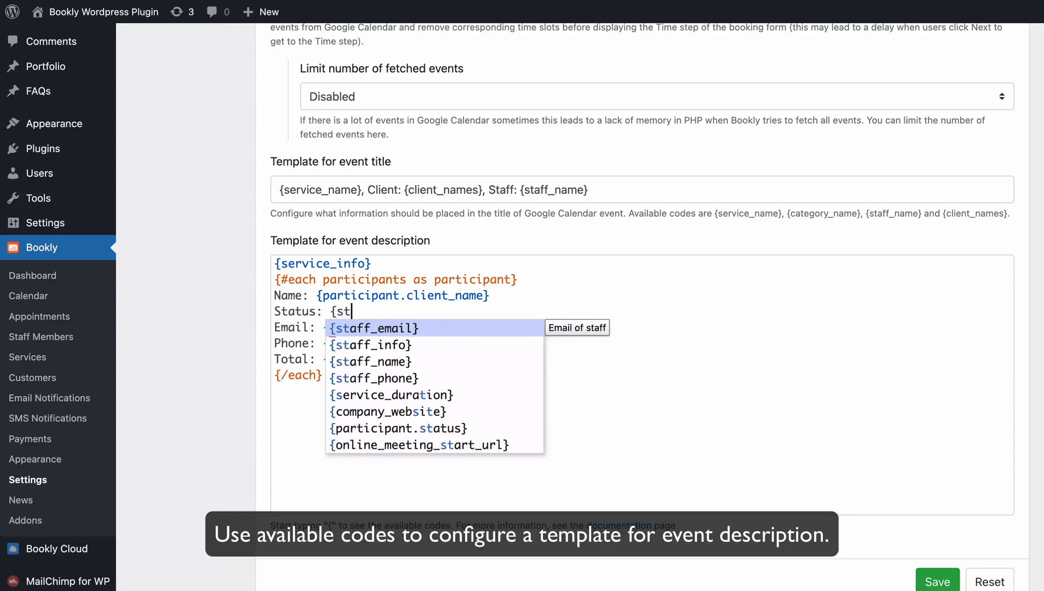
left_click(399, 428)
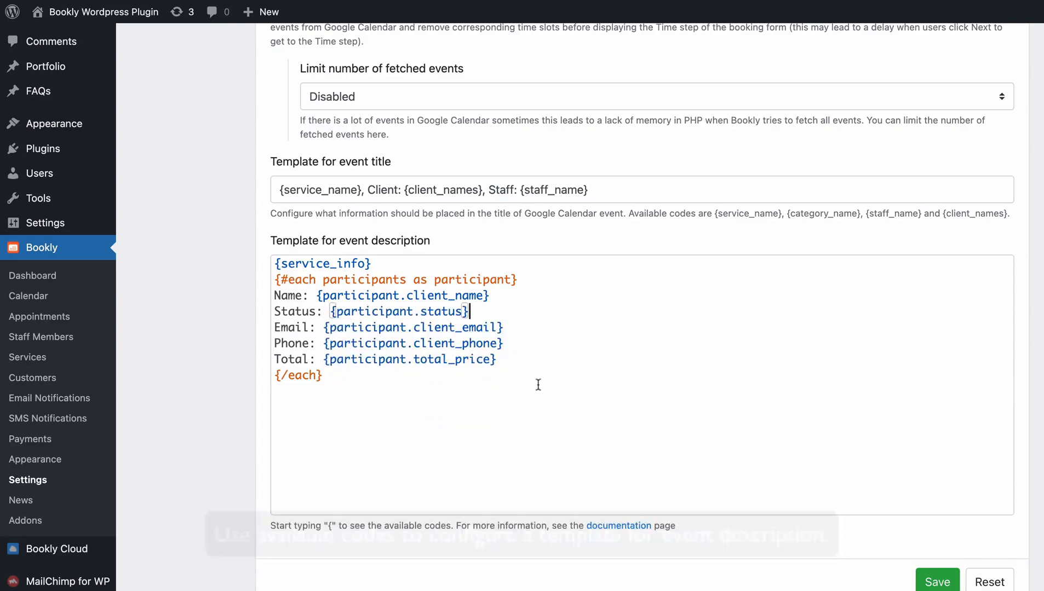